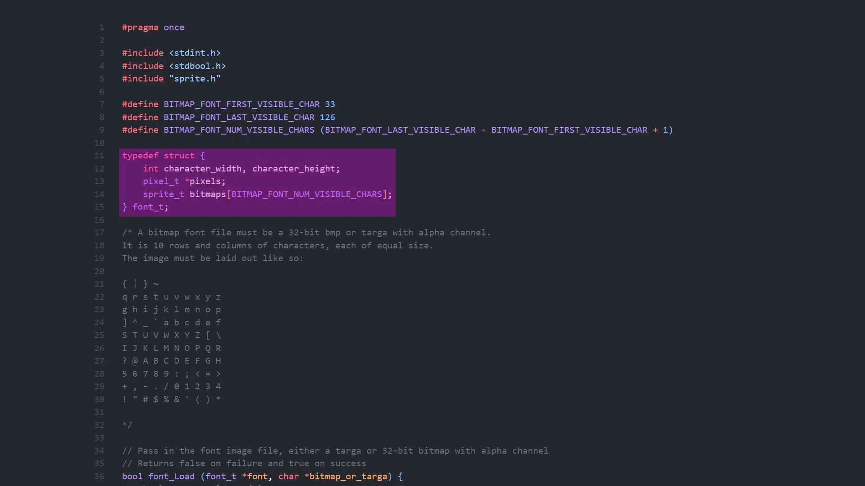
Browse nick's font folder, select font.bmp, then return to the revised font header
scroll(down, 3)
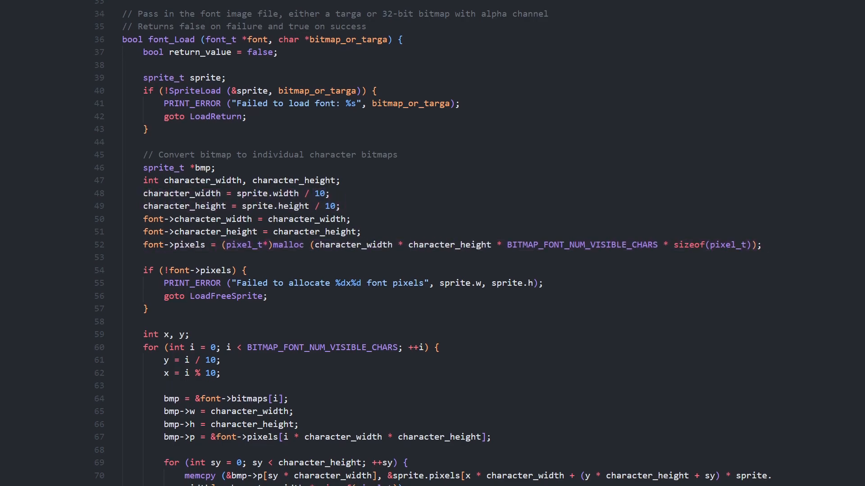
scroll(down, 3)
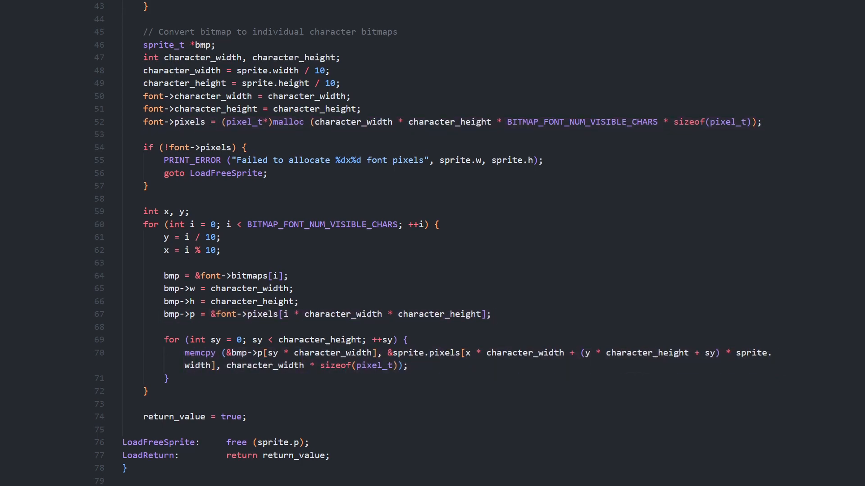
scroll(down, 3)
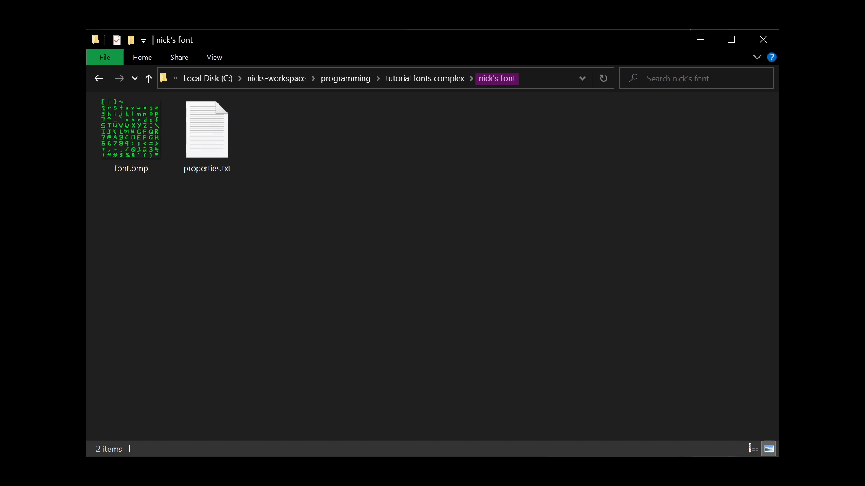
click(130, 130)
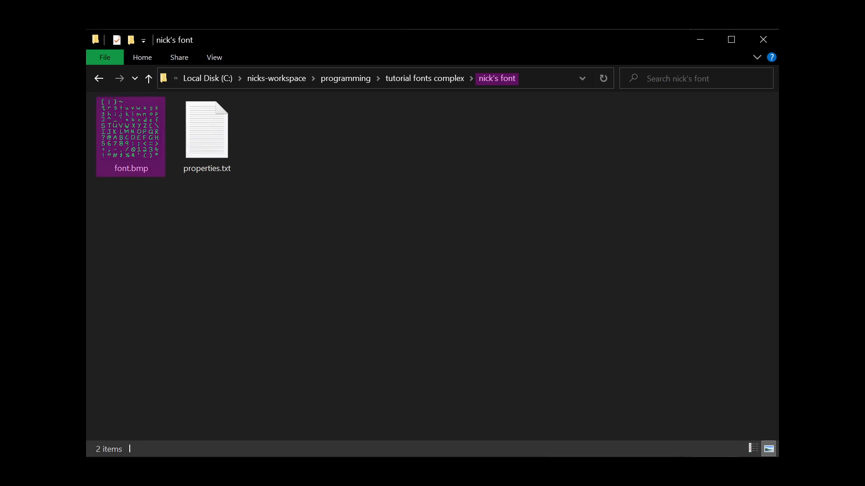
click(206, 131)
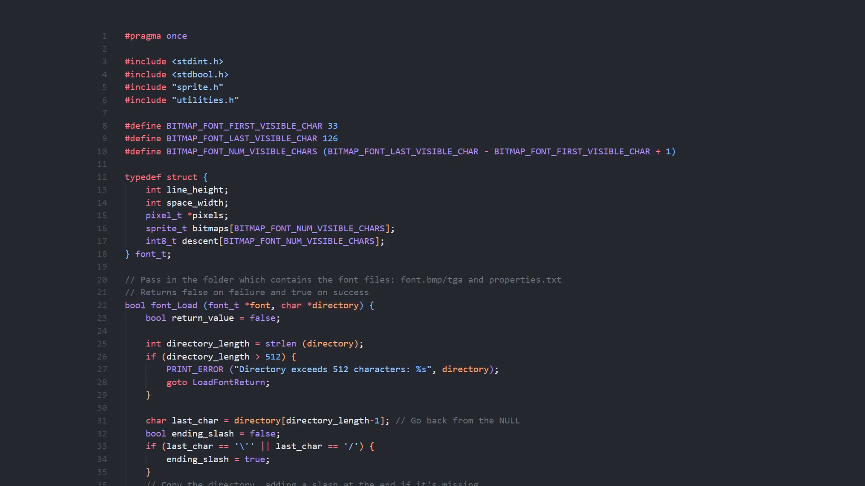
scroll(down, 3)
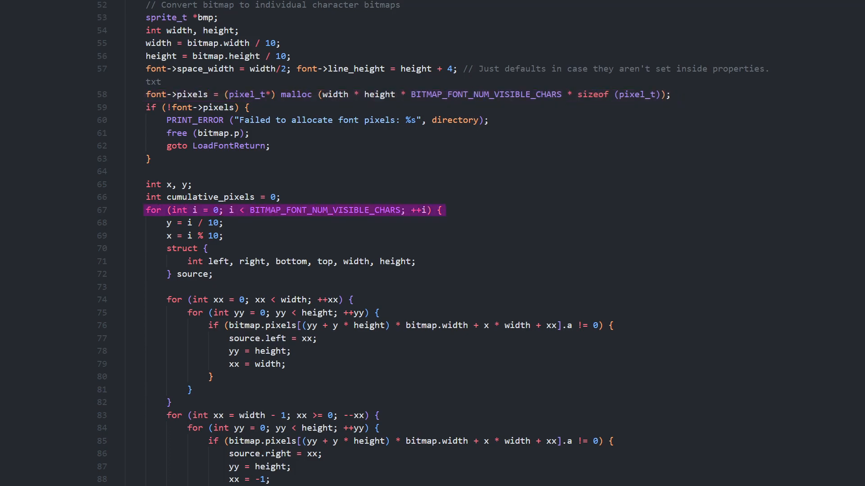
scroll(down, 3)
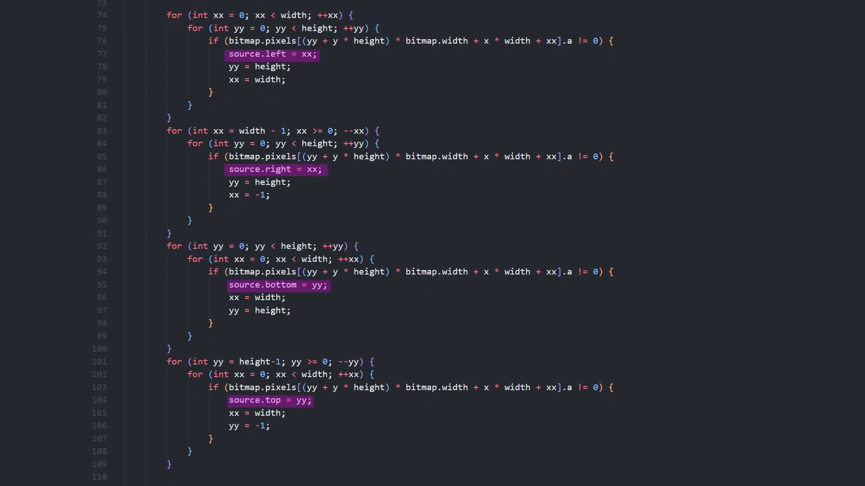
scroll(down, 3)
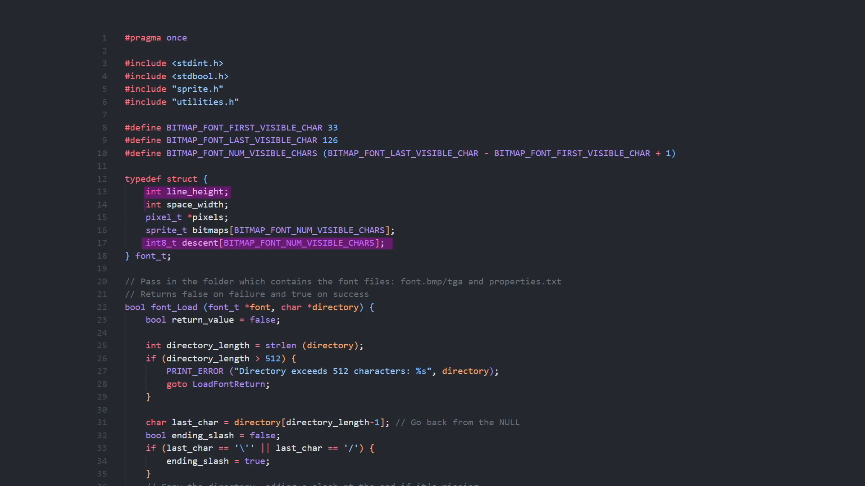
scroll(down, 3)
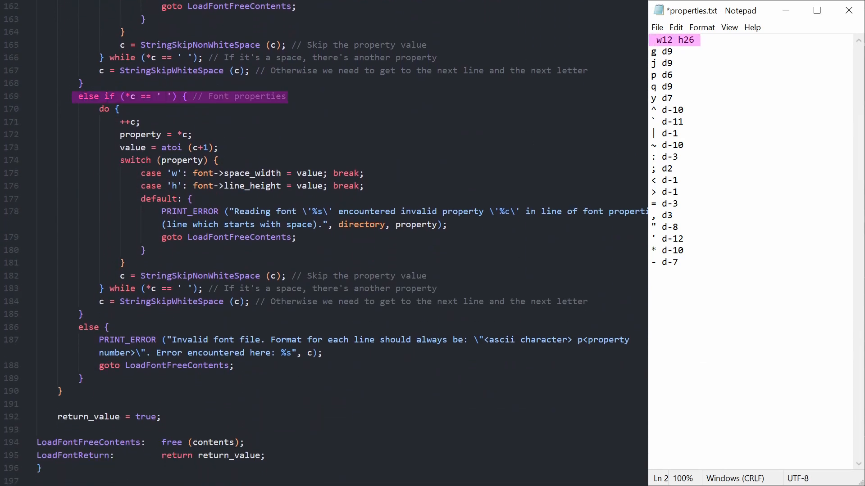
drag(141, 172, 364, 186)
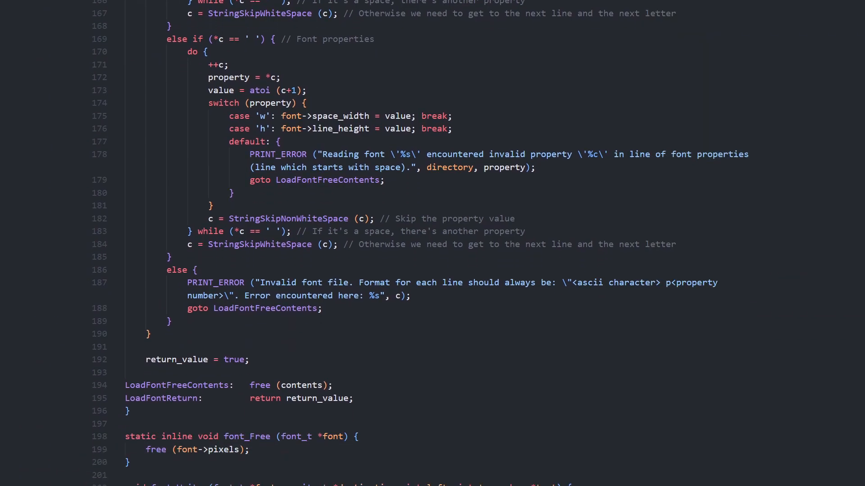
scroll(down, 3)
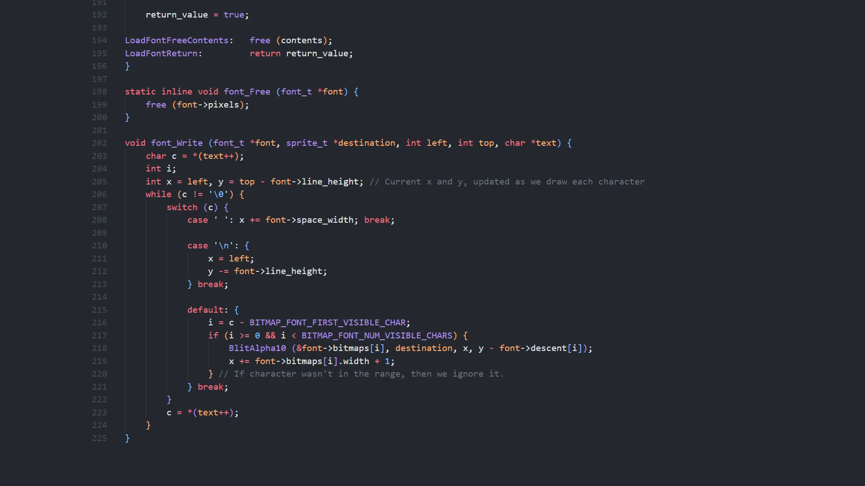
drag(477, 348, 587, 348)
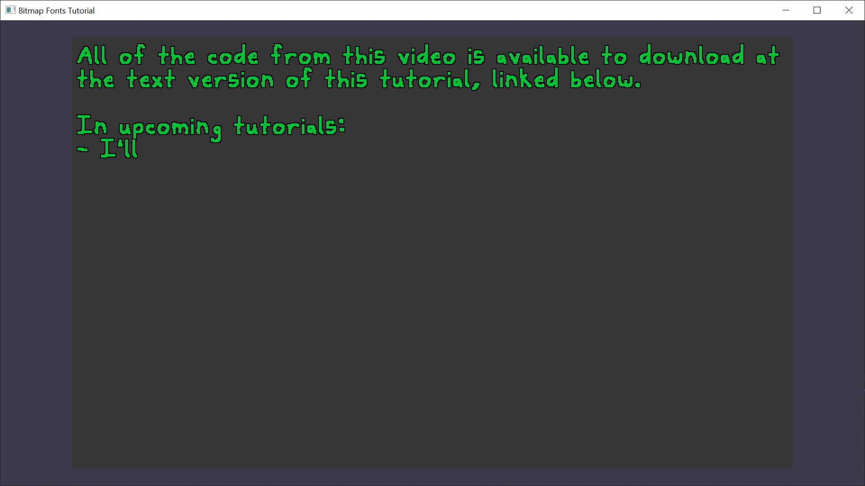
Type the announcement of Linux setup and 2D platformer collision tutorials into the demo window
text(show you how to get started programming on Linux, including setting up VSCode and opening a graphical window with X11.)
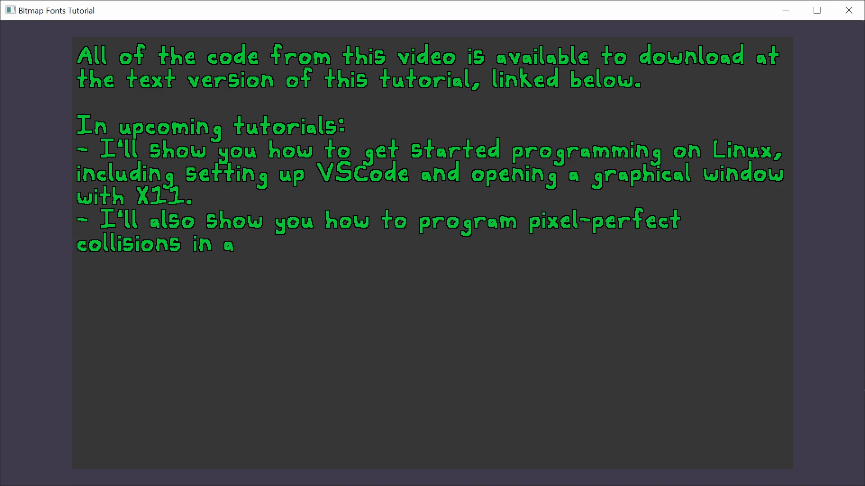
text(2D platformer.)
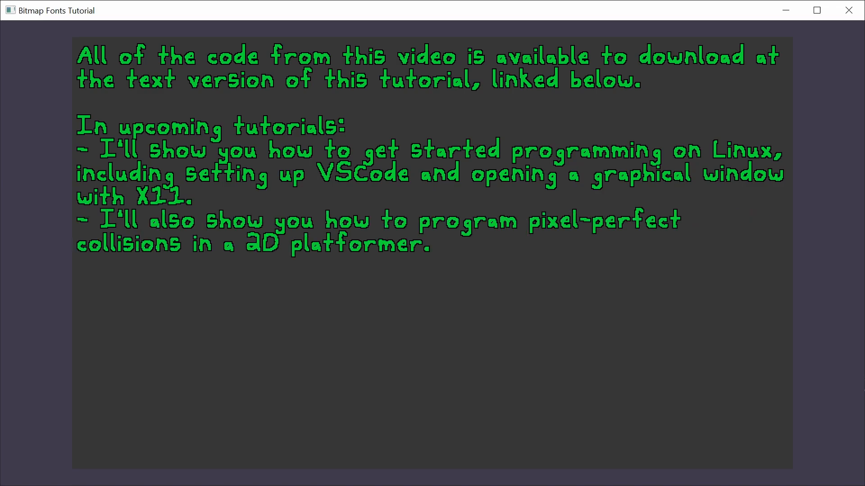